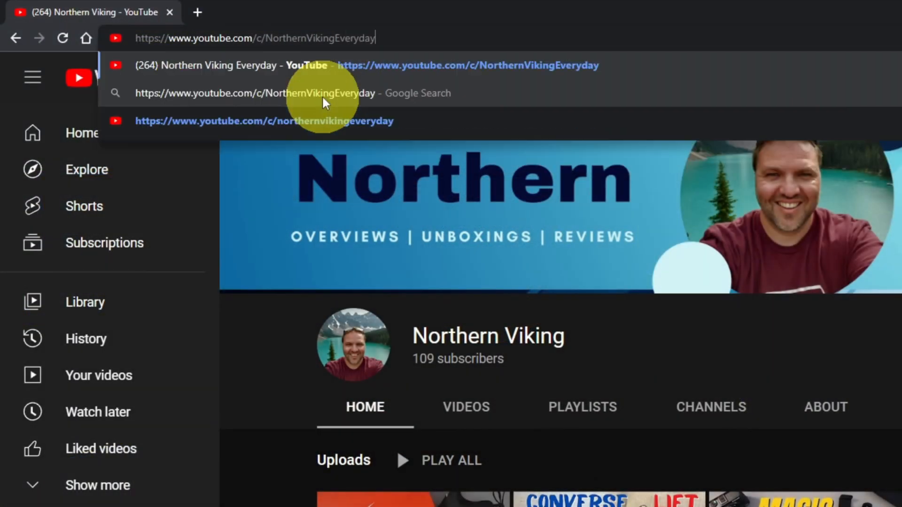
Step: Load the Northern Viking channel via youtube.com/c/NorthernVikingEveryday from the address bar
click(366, 64)
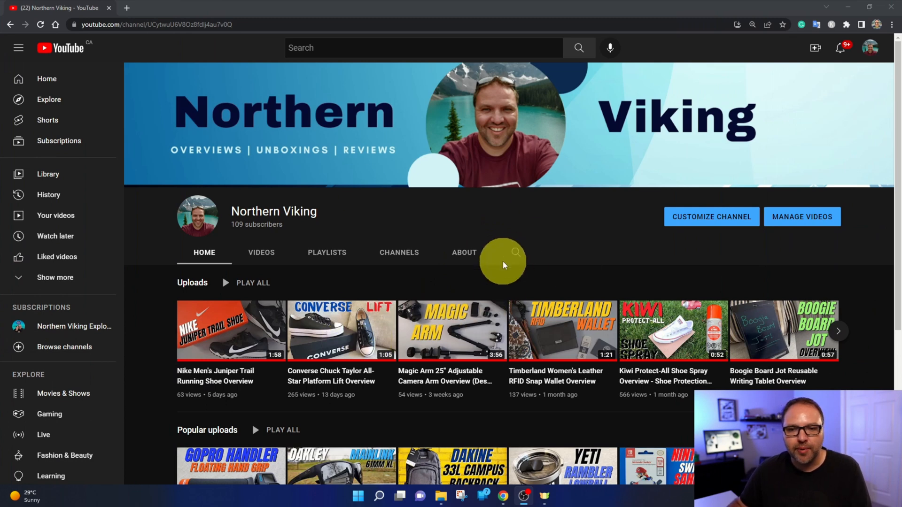
mouse_move(255, 233)
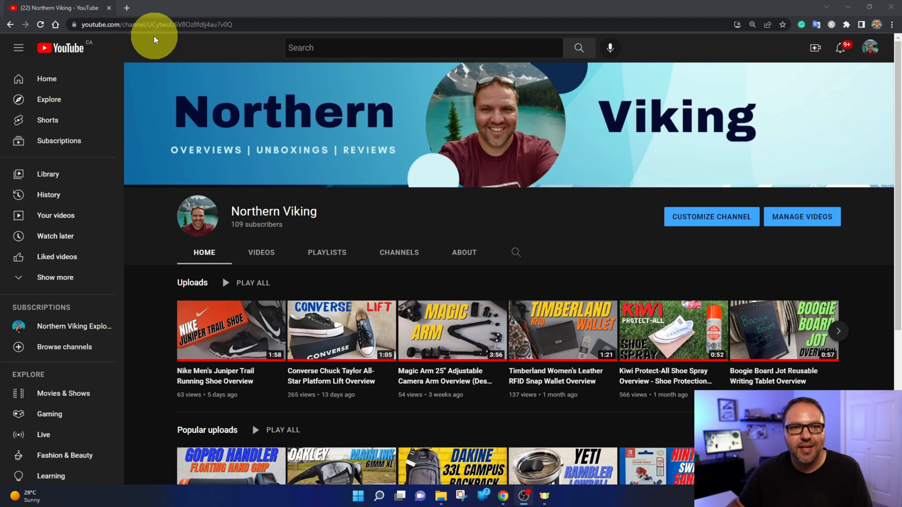
mouse_move(368, 146)
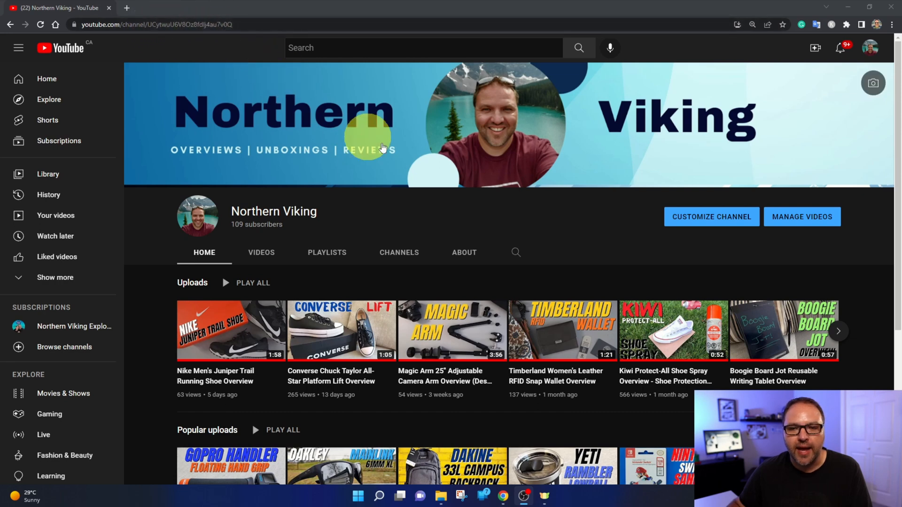
mouse_move(534, 224)
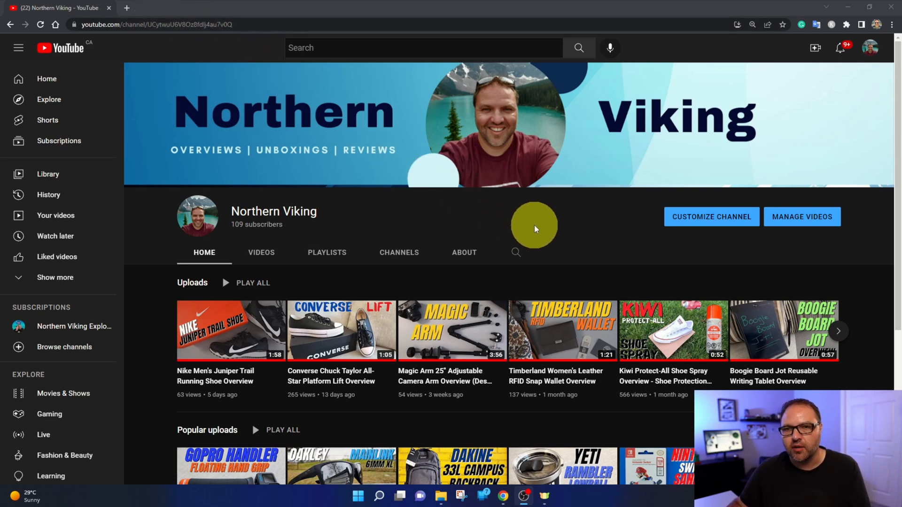
mouse_move(524, 231)
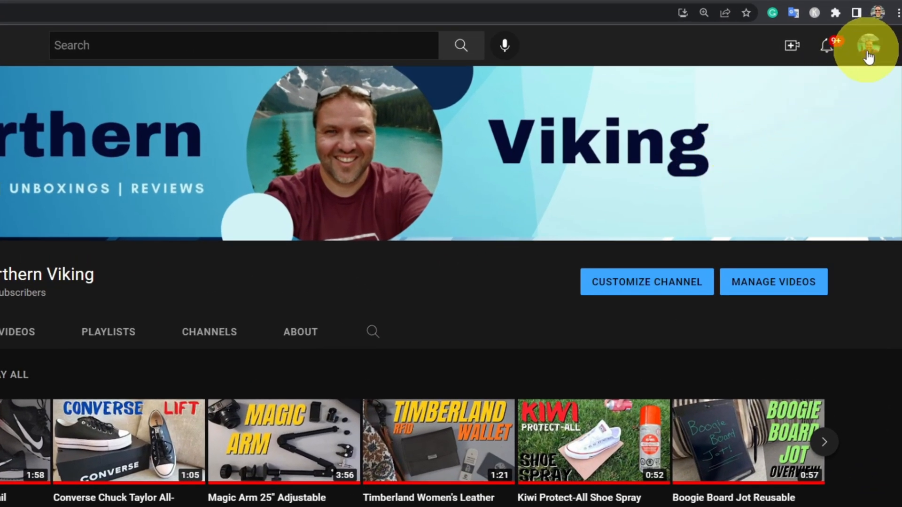
Step: Reach the Northern Viking Studio dashboard from the account avatar menu
click(868, 45)
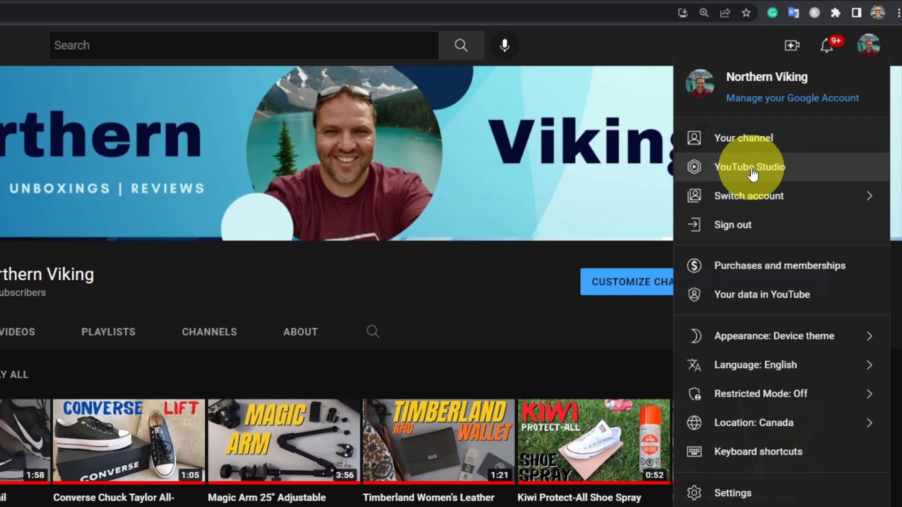
click(749, 167)
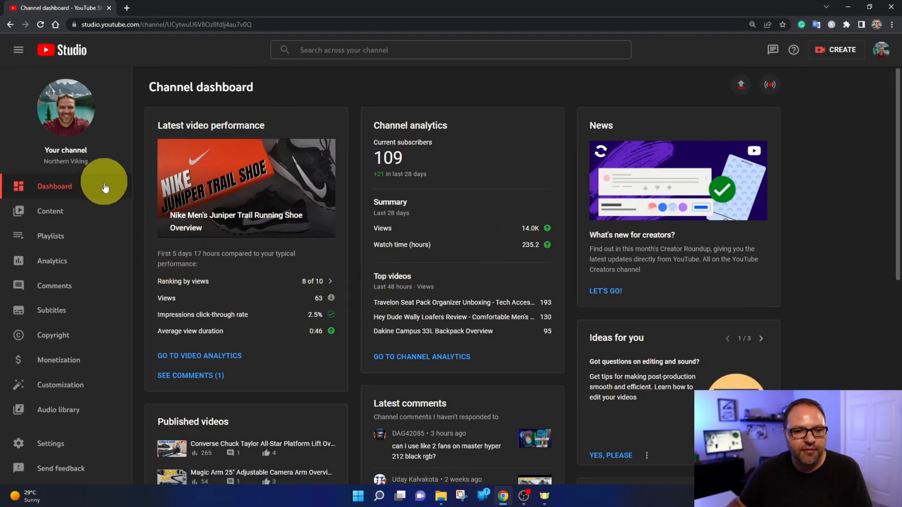
mouse_move(89, 260)
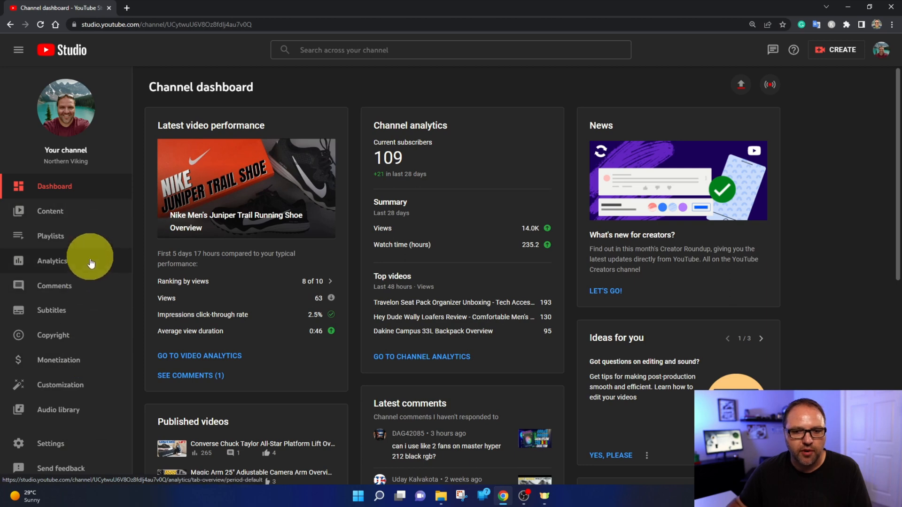
mouse_move(82, 391)
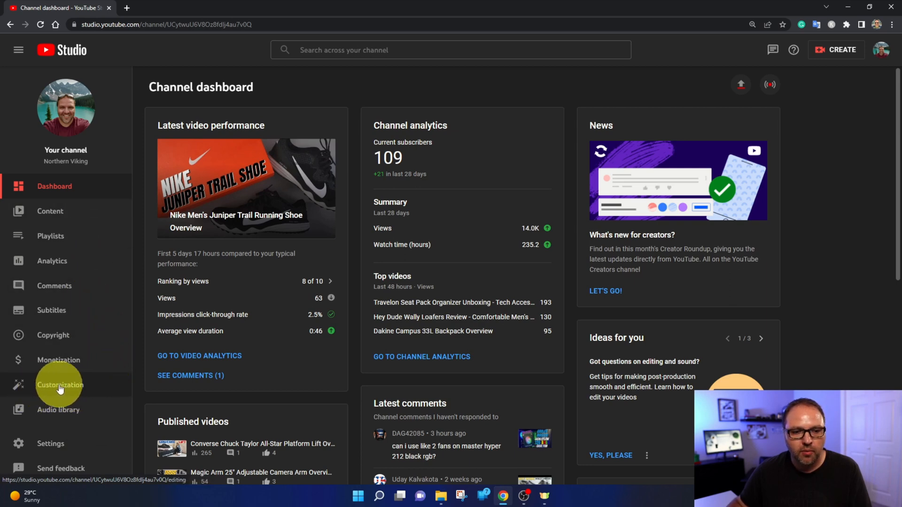
Step: Show Customization > Basic info with the channel name, description and URL
click(59, 384)
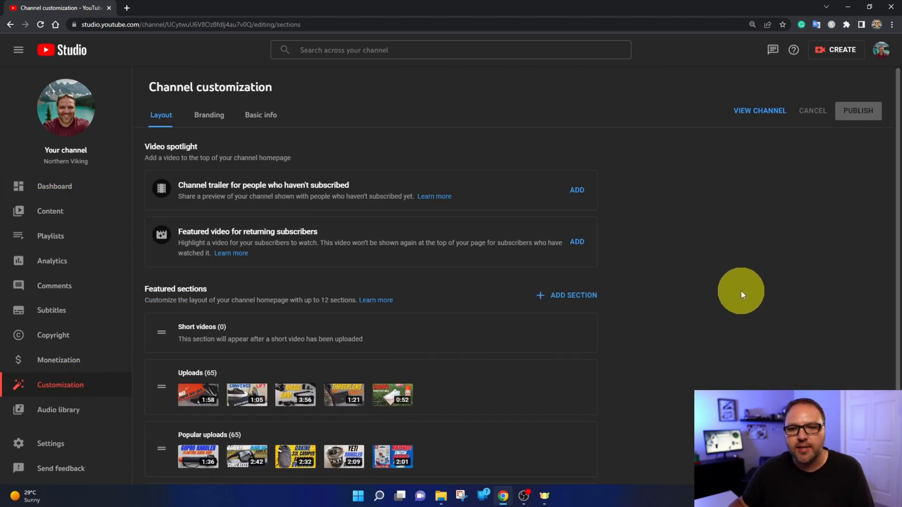
mouse_move(158, 138)
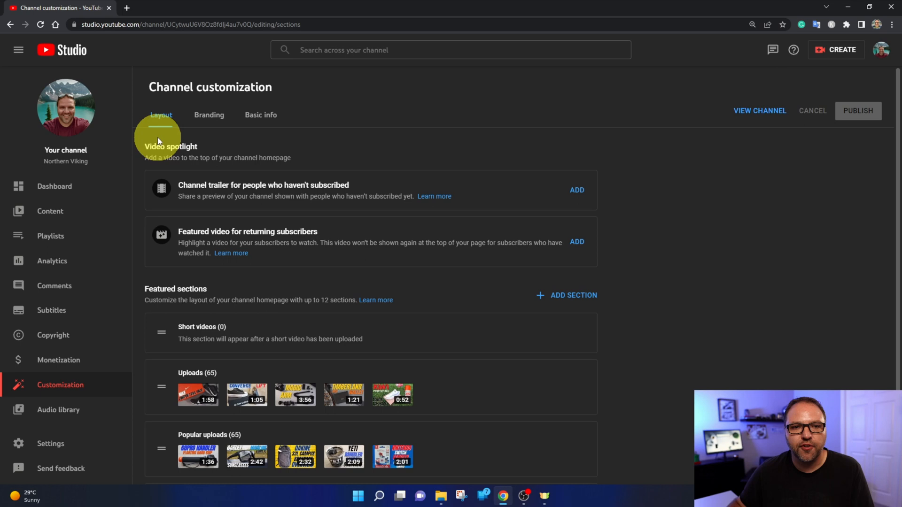
mouse_move(209, 119)
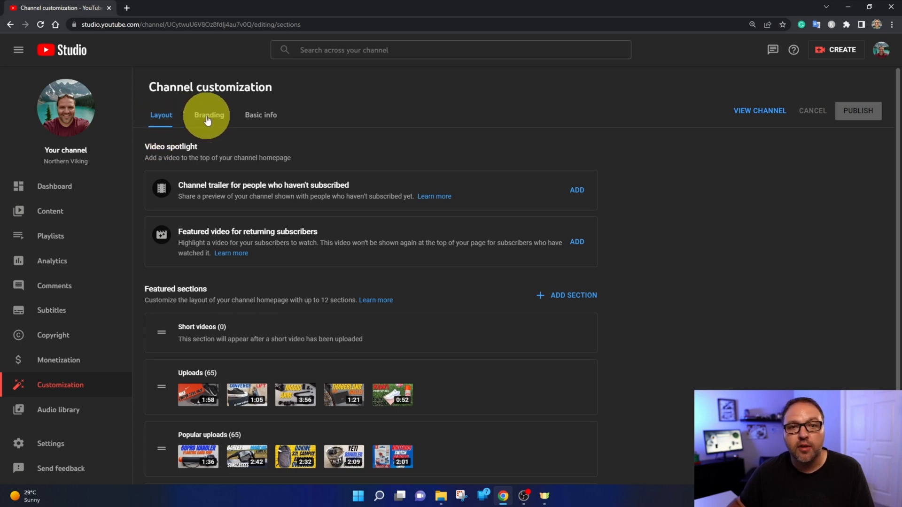
mouse_move(271, 121)
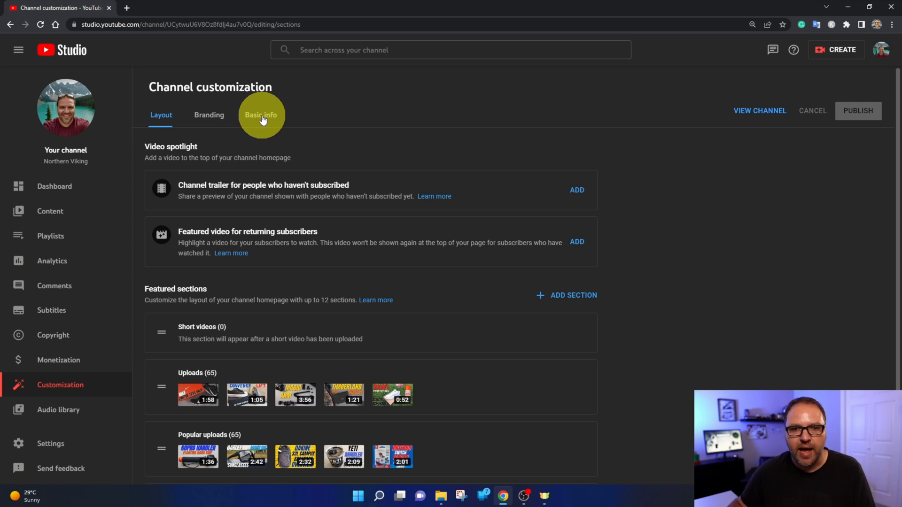
click(260, 115)
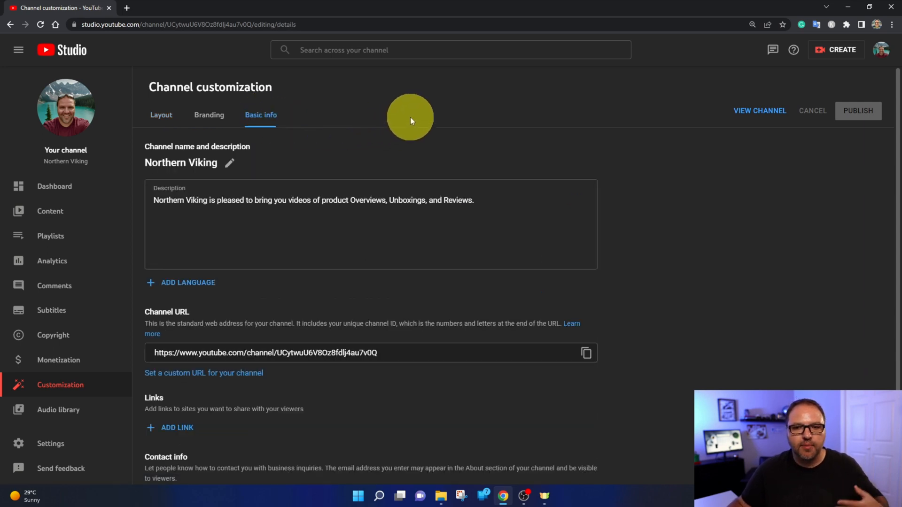
mouse_move(418, 136)
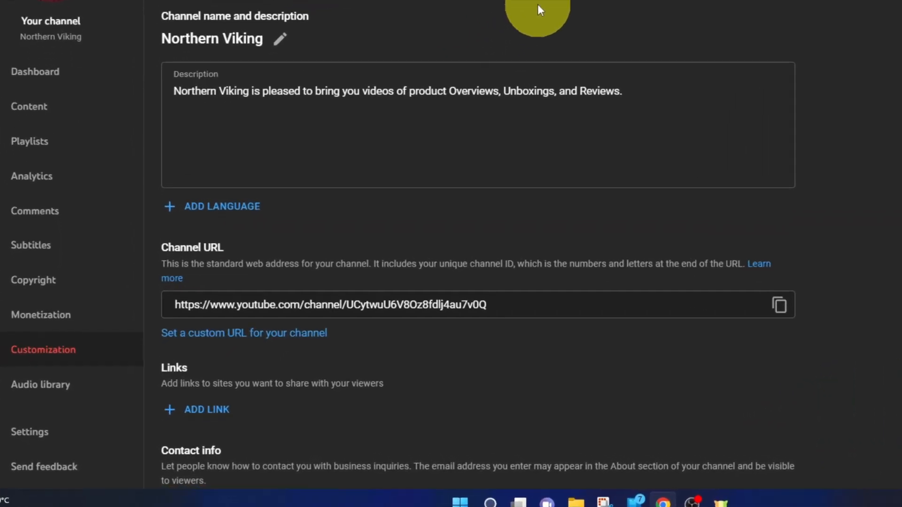
scroll(down, 3)
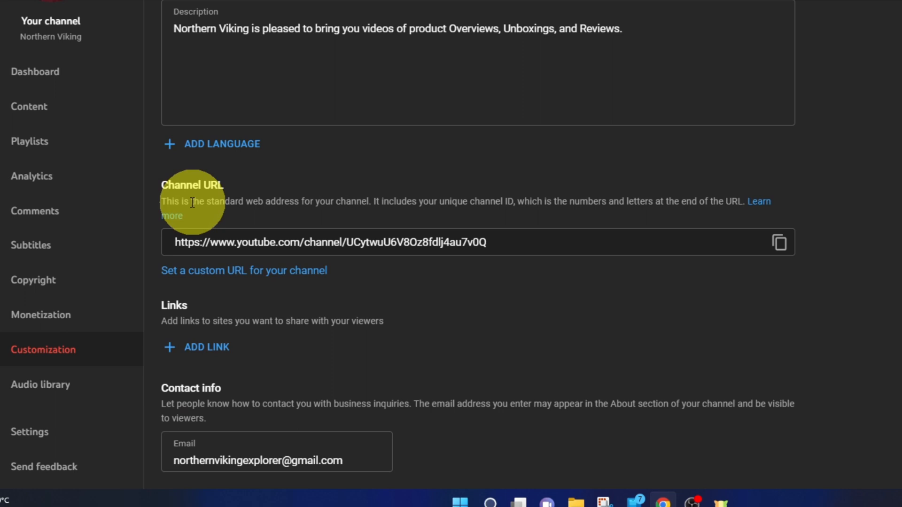
mouse_move(219, 185)
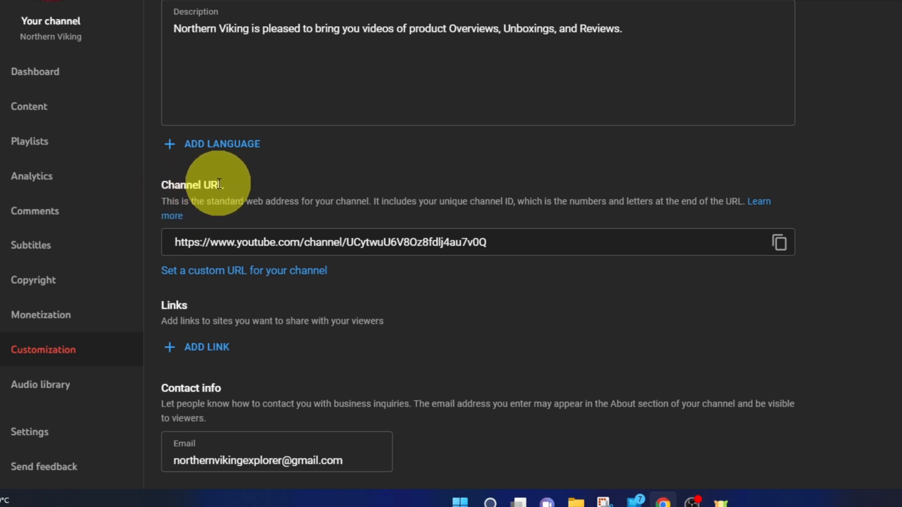
mouse_move(288, 200)
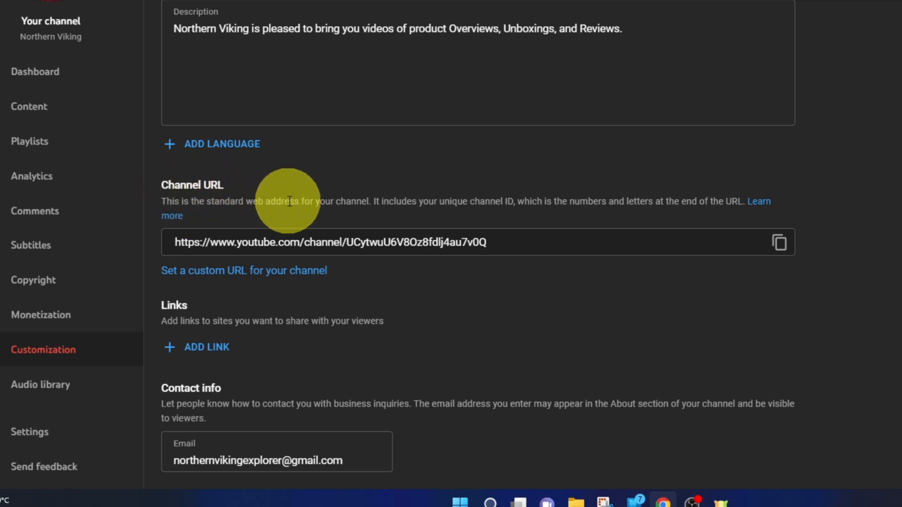
mouse_move(401, 206)
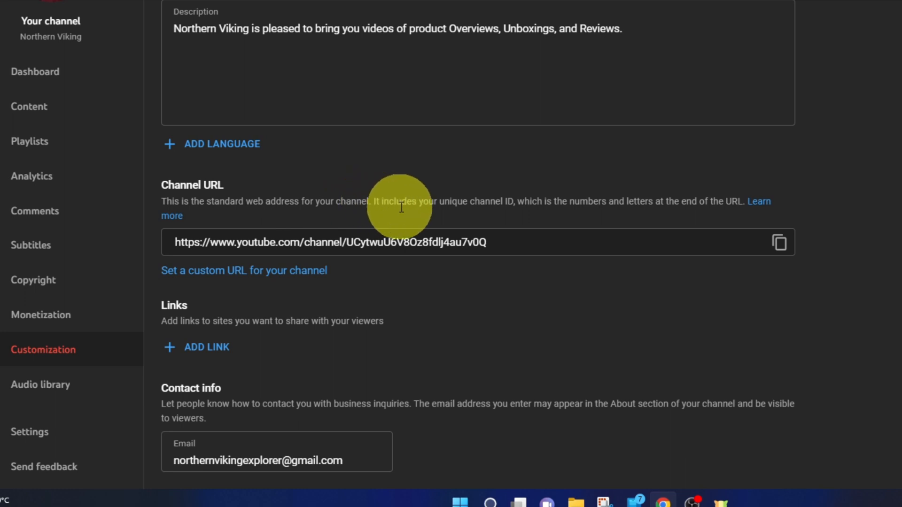
mouse_move(539, 213)
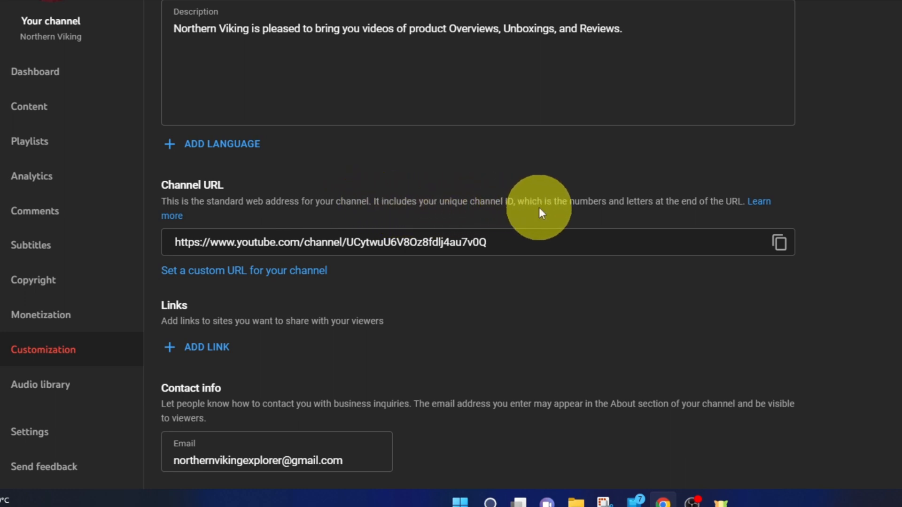
mouse_move(694, 213)
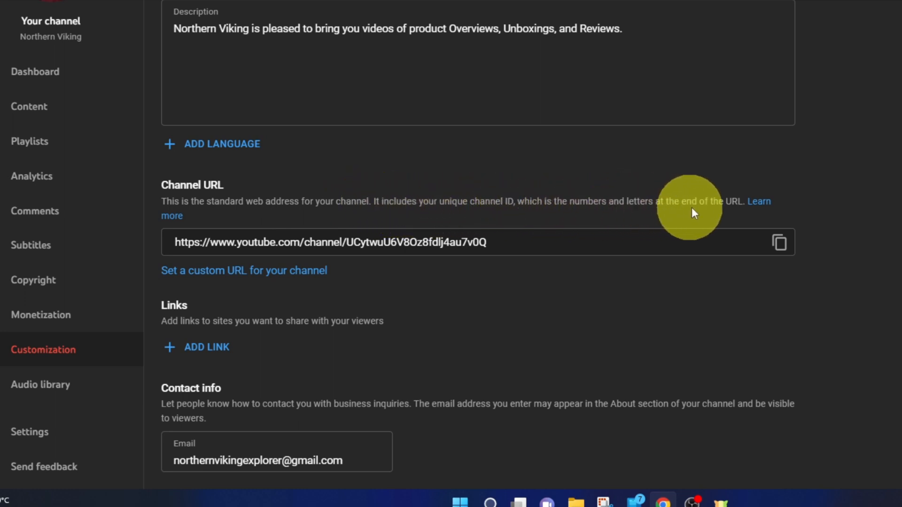
mouse_move(758, 206)
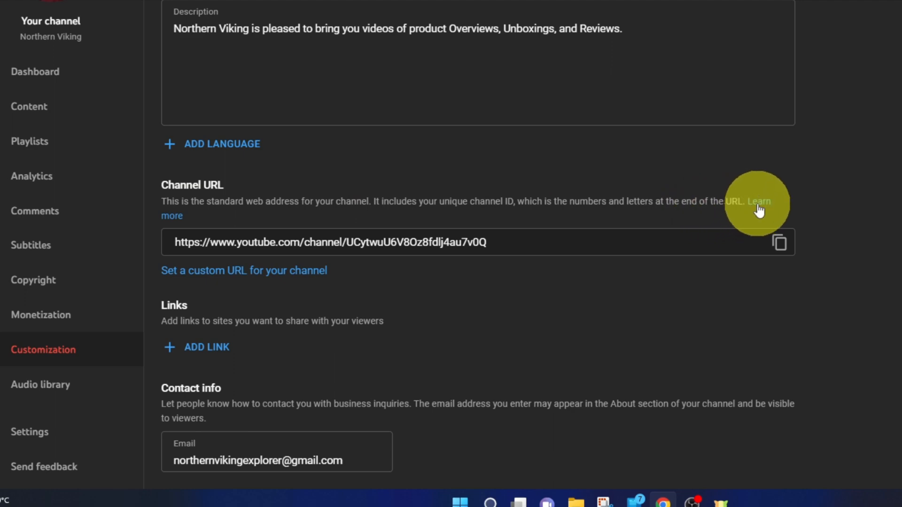
click(760, 201)
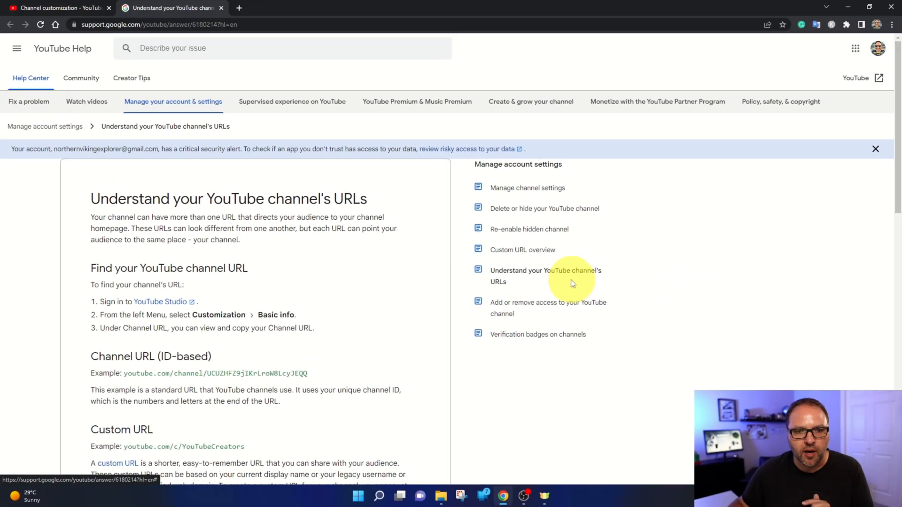
scroll(down, 3)
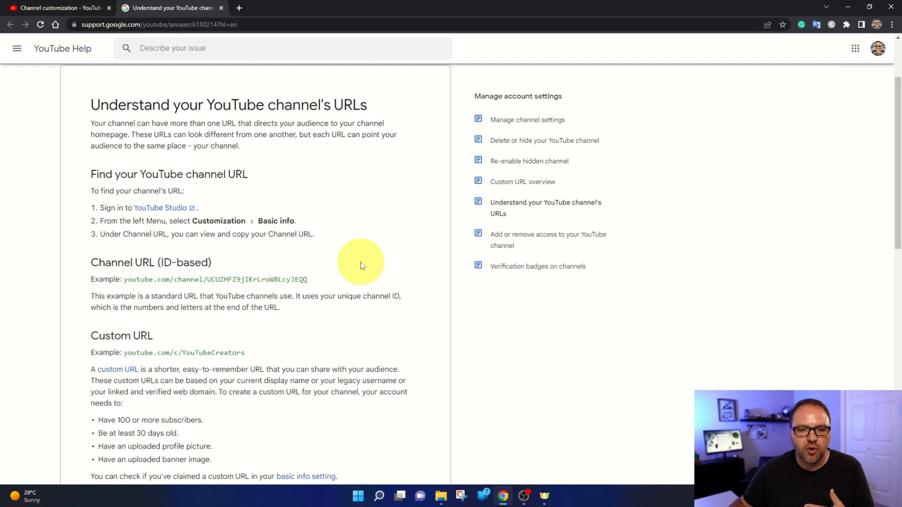
scroll(down, 3)
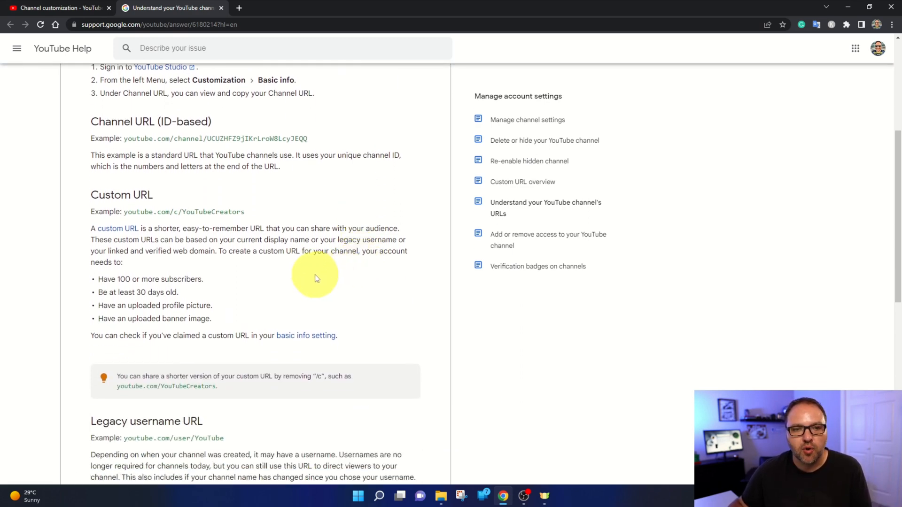
mouse_move(109, 280)
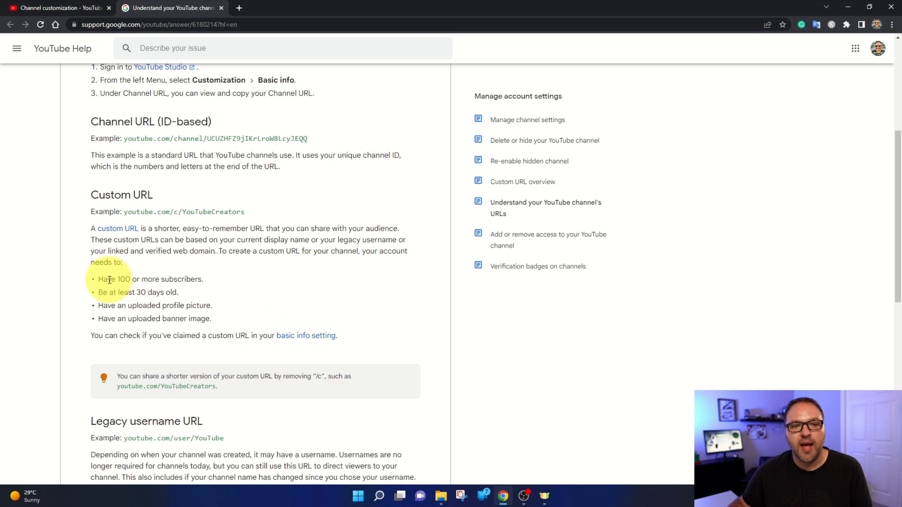
mouse_move(198, 303)
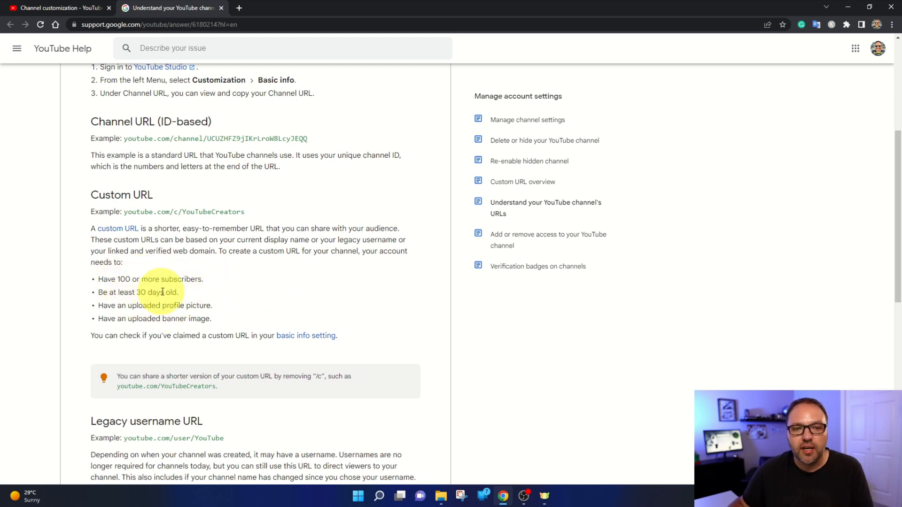
mouse_move(176, 305)
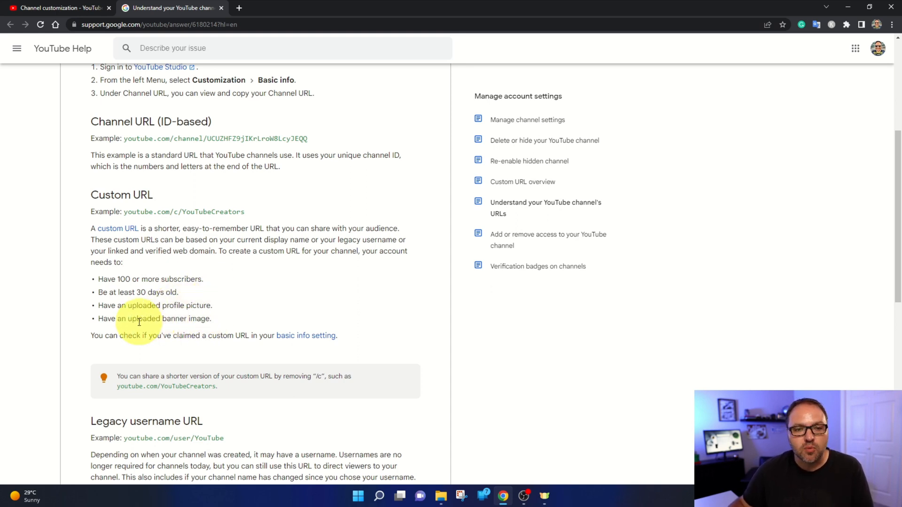
mouse_move(266, 317)
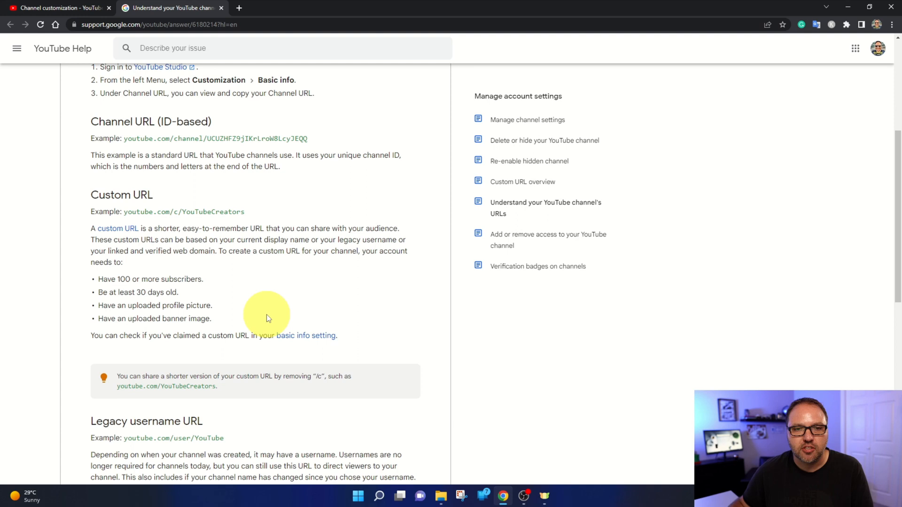
mouse_move(274, 312)
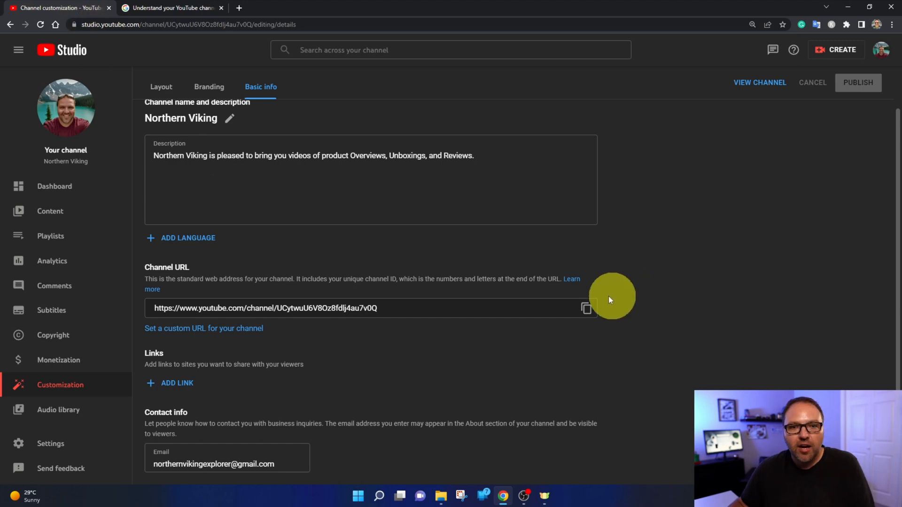
mouse_move(153, 274)
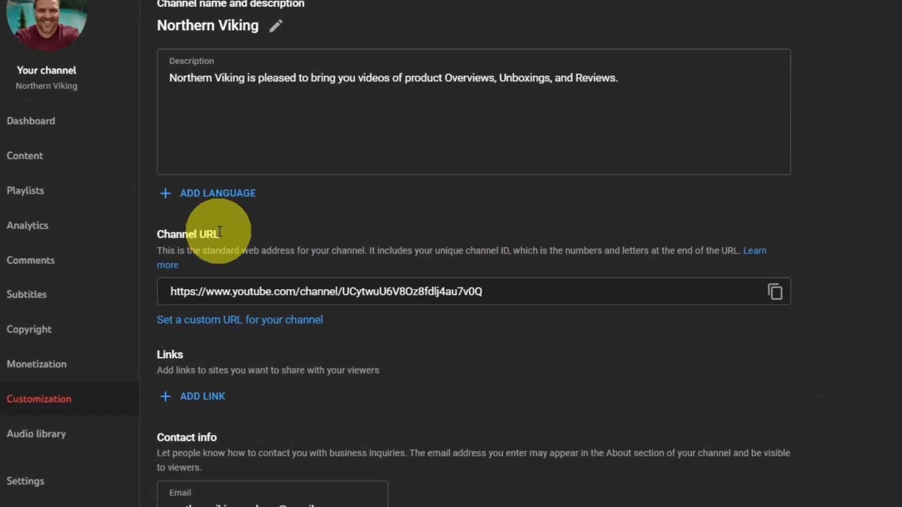
mouse_move(158, 325)
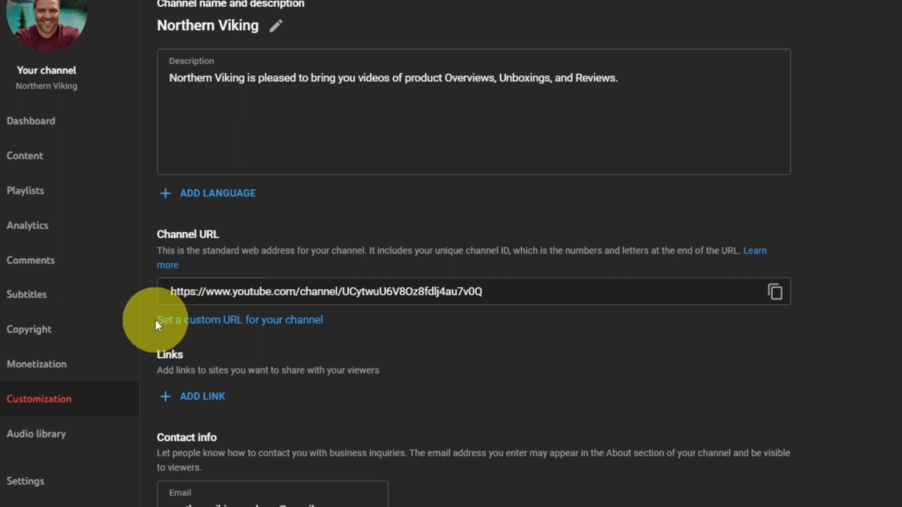
mouse_move(271, 319)
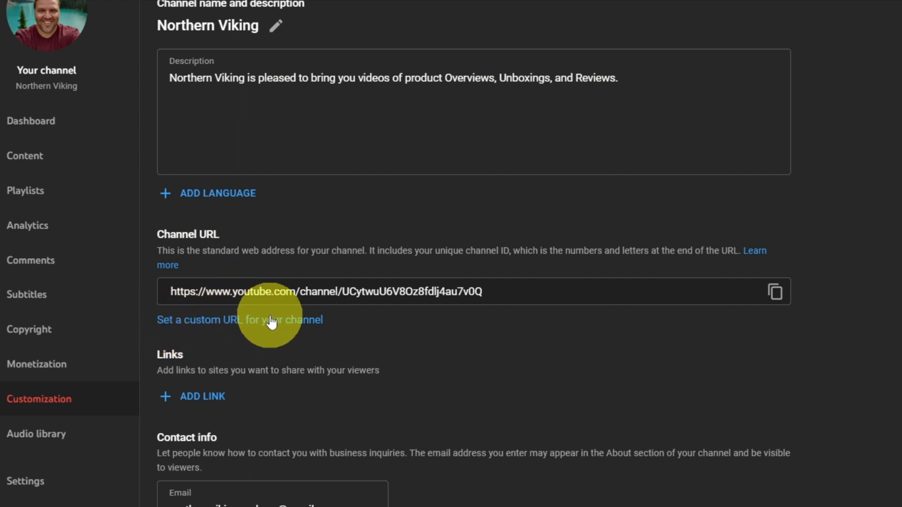
Step: Reveal the Custom URL options offering youtube.com/c/NorthernViking
click(240, 320)
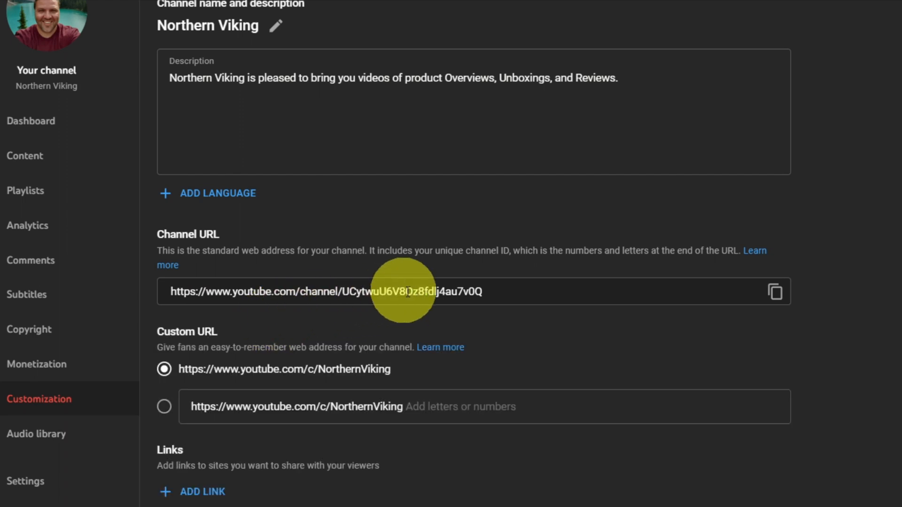
scroll(down, 3)
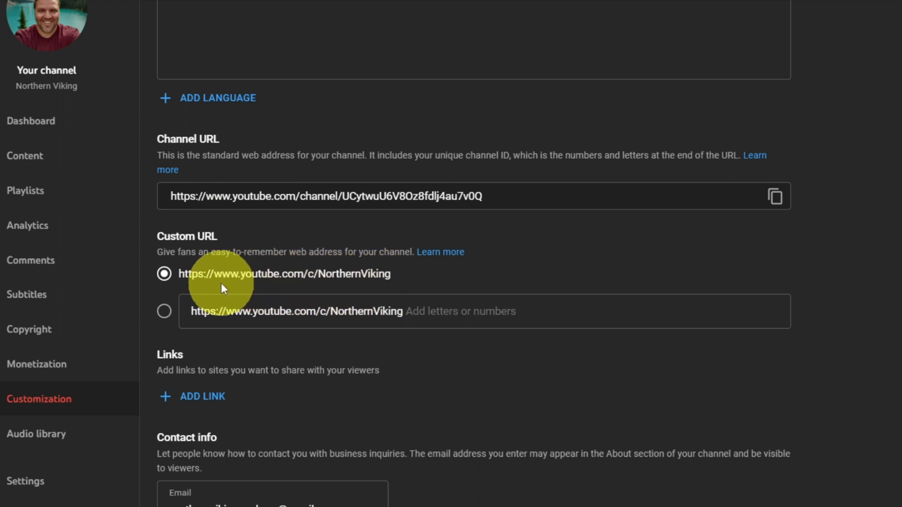
mouse_move(311, 282)
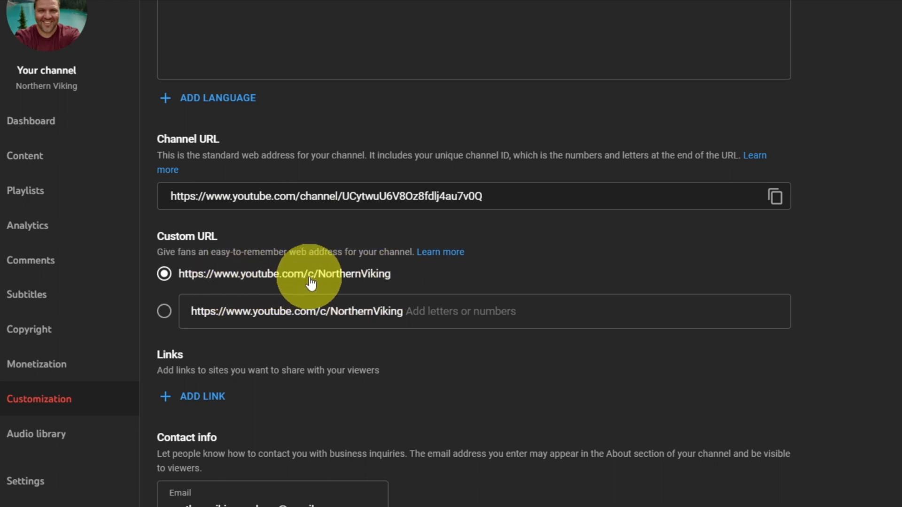
mouse_move(250, 282)
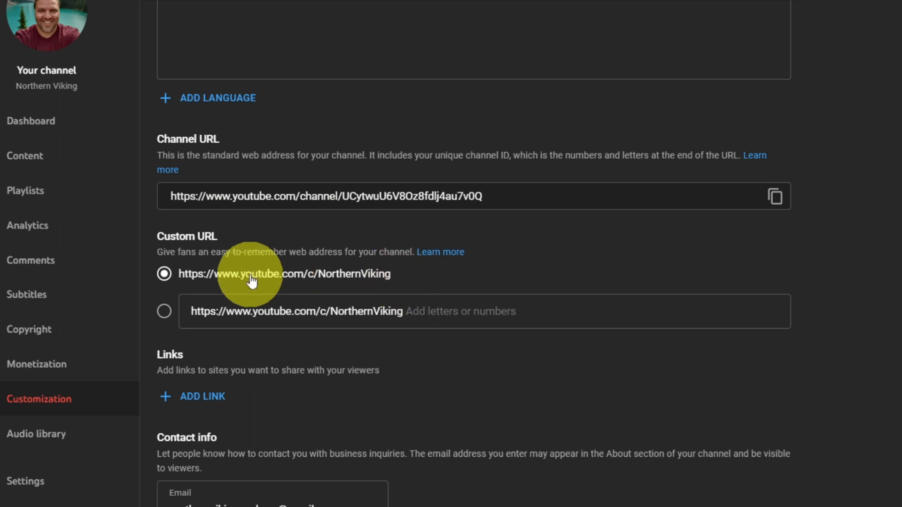
mouse_move(101, 71)
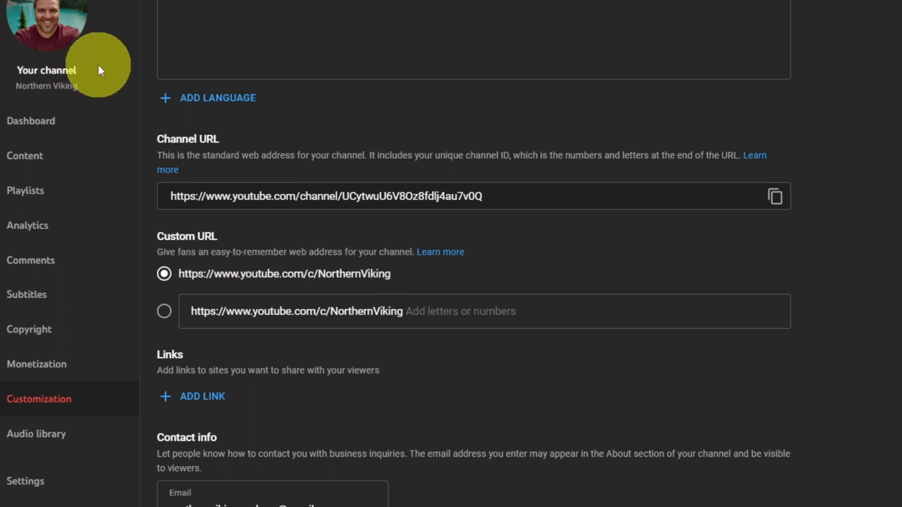
mouse_move(374, 271)
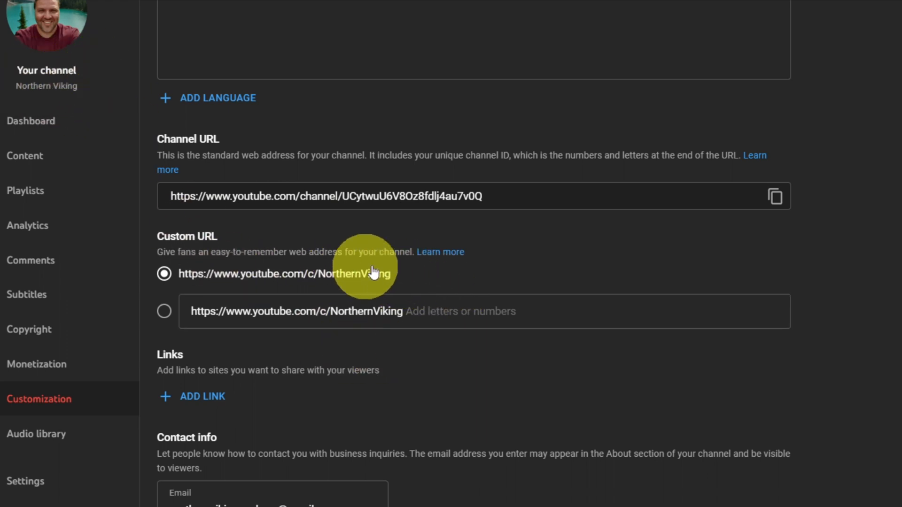
mouse_move(466, 279)
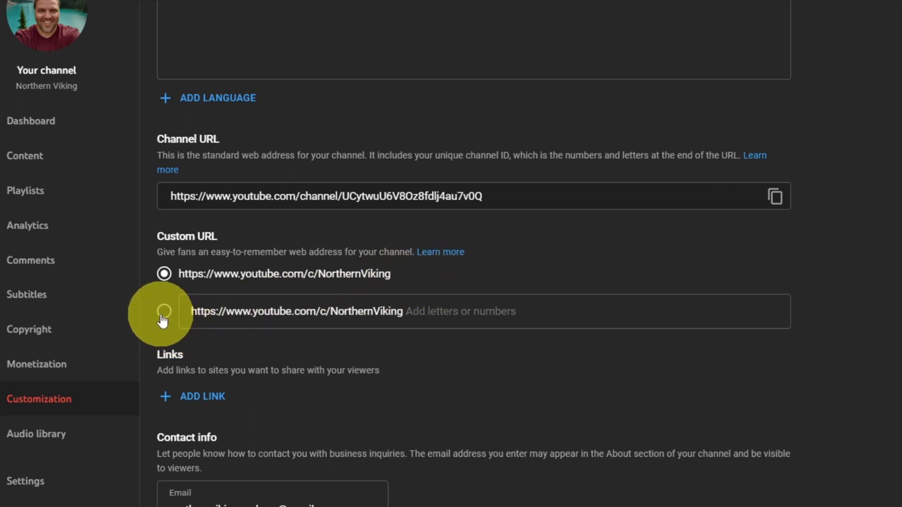
Step: Select the editable custom URL option and extend it to NorthernVikingcats, shown as available
click(164, 311)
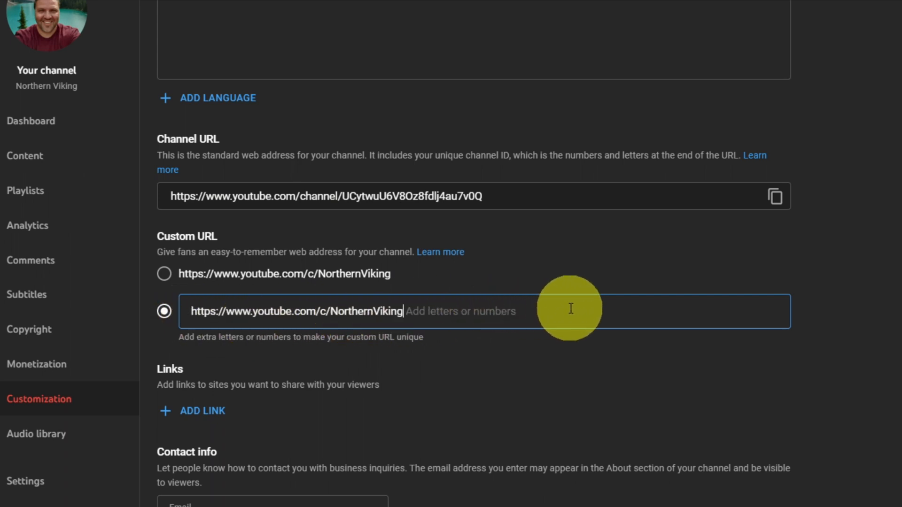
text(c)
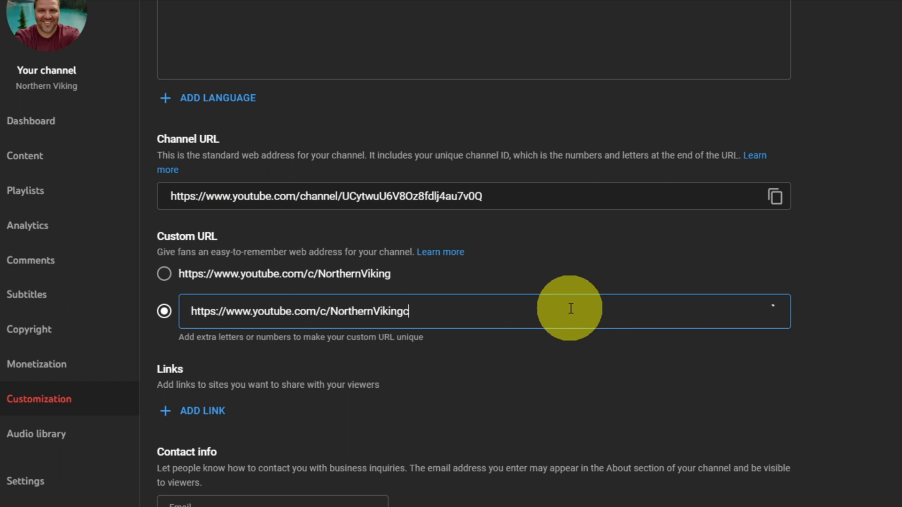
text(cats)
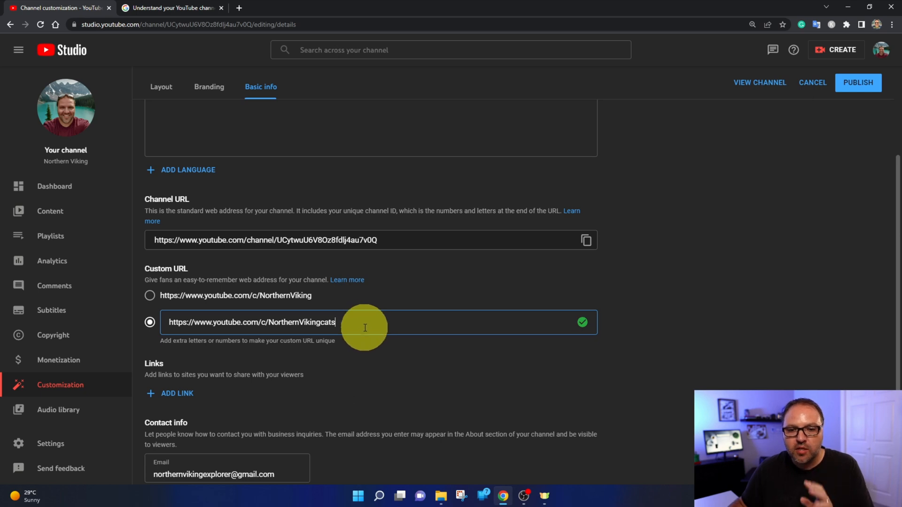
mouse_move(858, 82)
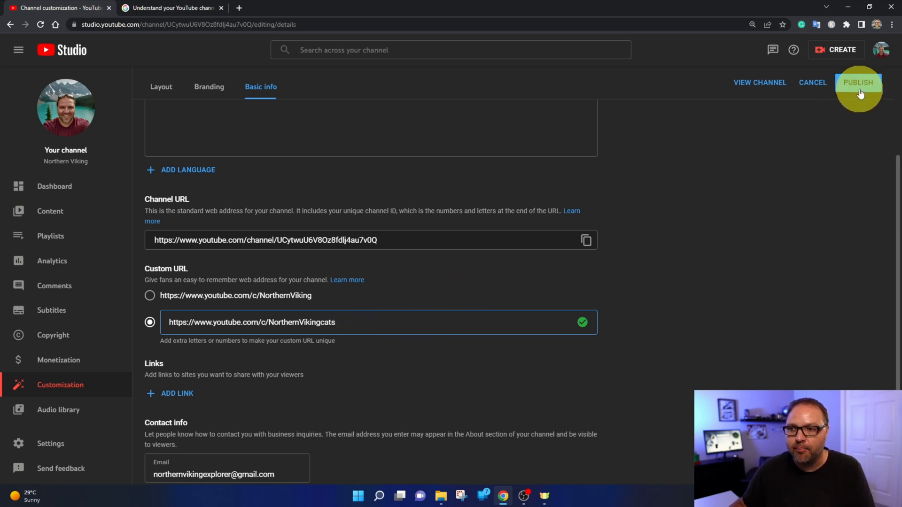
mouse_move(834, 119)
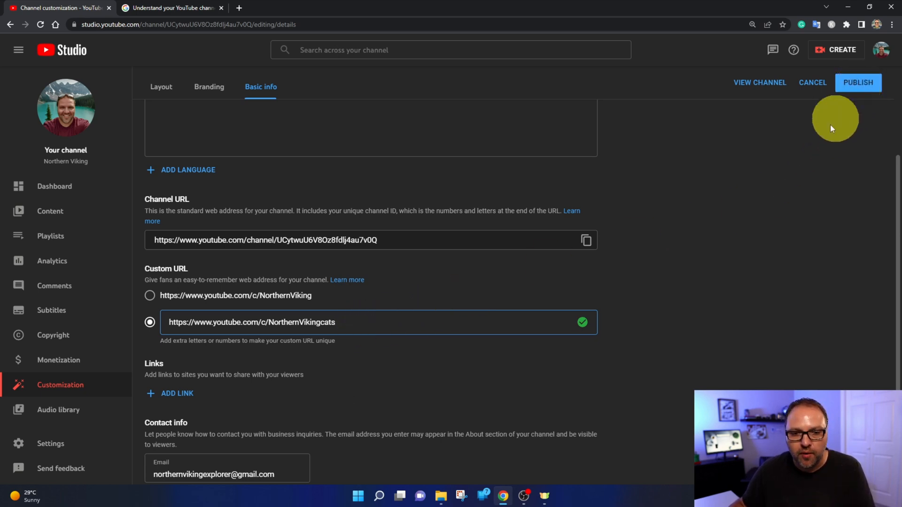
Step: Select the plain youtube.com/c/NorthernViking custom URL option again
click(149, 295)
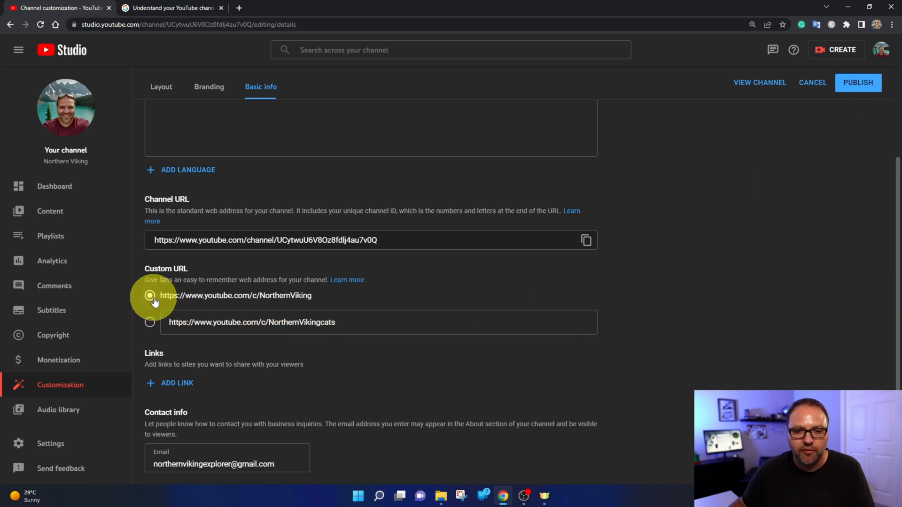
mouse_move(247, 303)
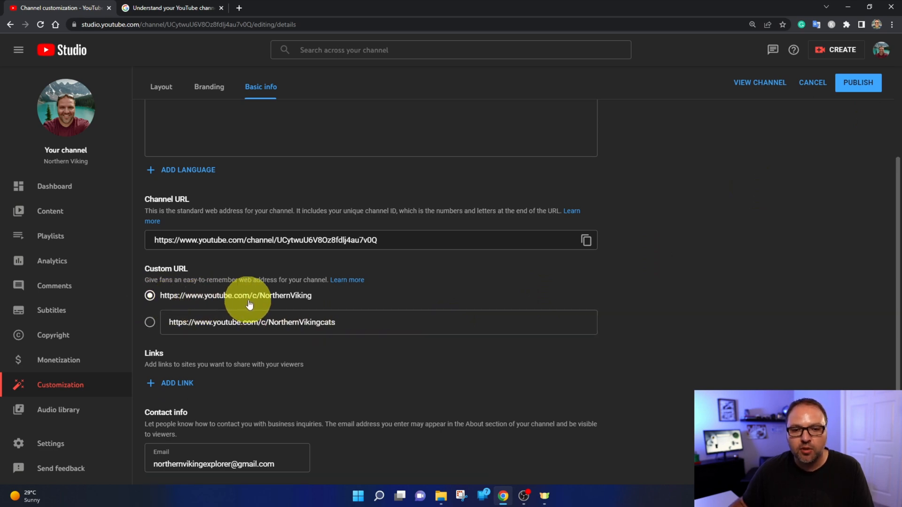
mouse_move(329, 302)
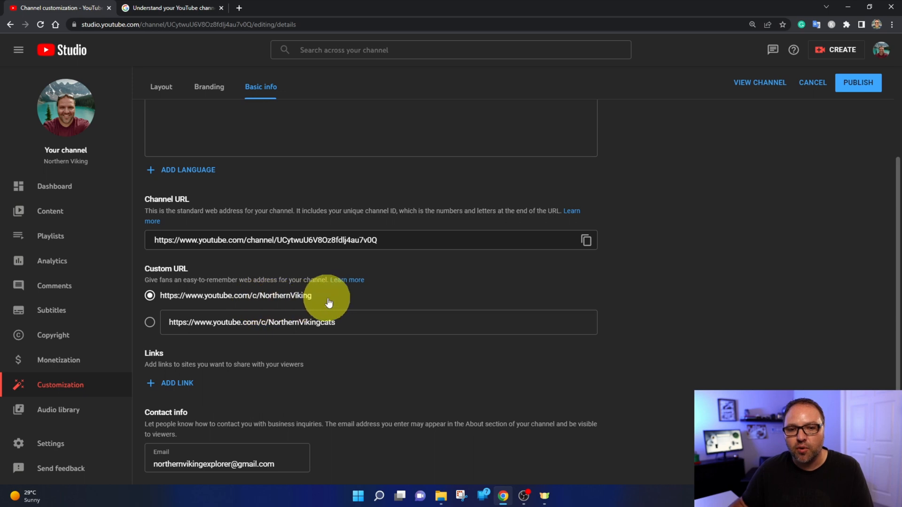
mouse_move(724, 213)
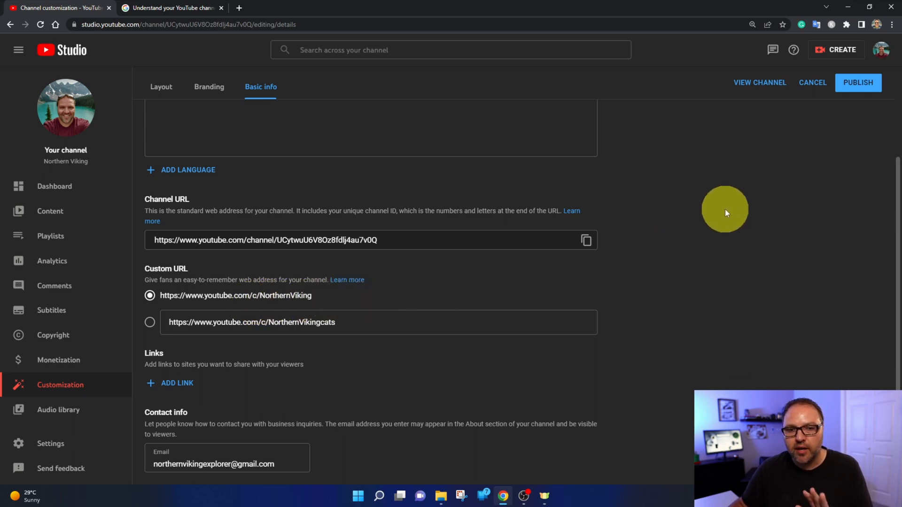
mouse_move(857, 83)
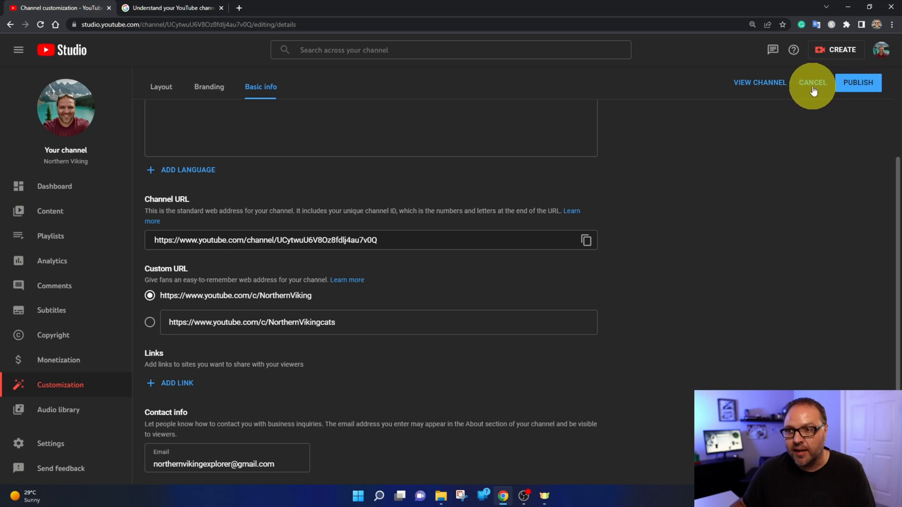
Step: Publish and confirm youtube.com/c/NorthernViking as the permanent custom URL
click(858, 82)
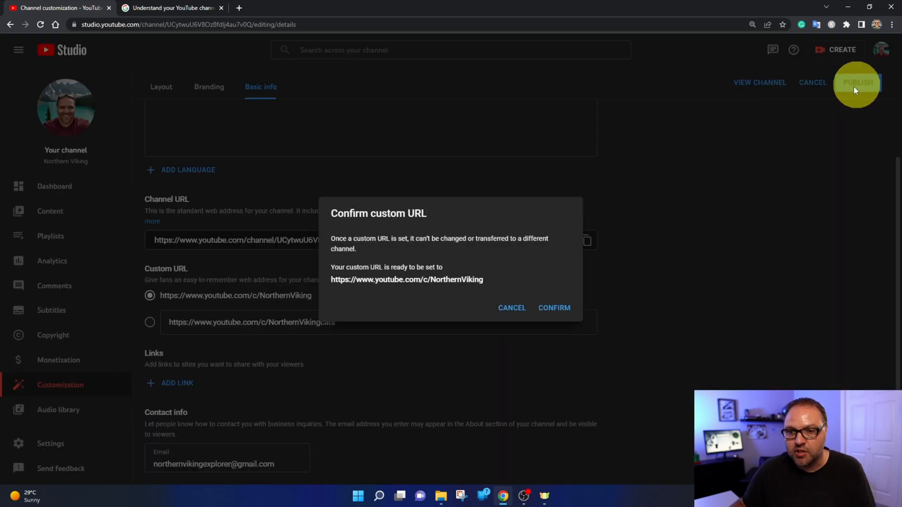
mouse_move(650, 227)
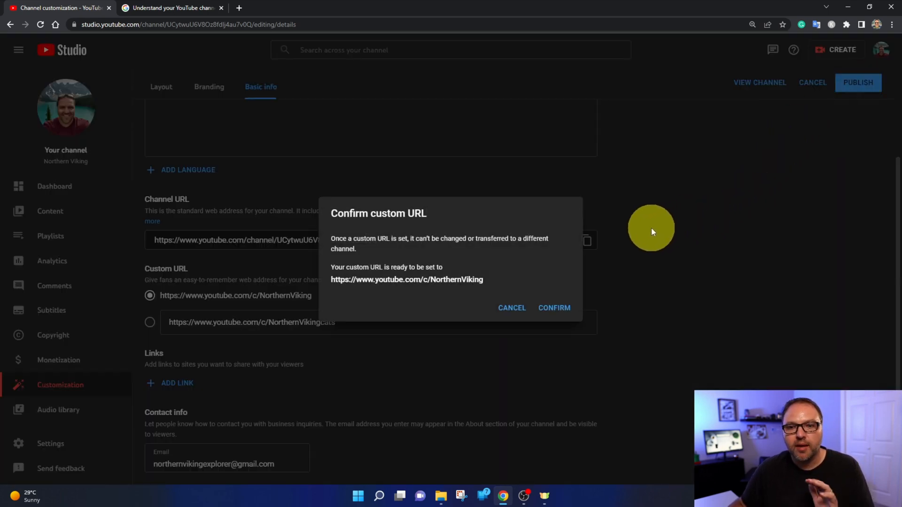
mouse_move(403, 247)
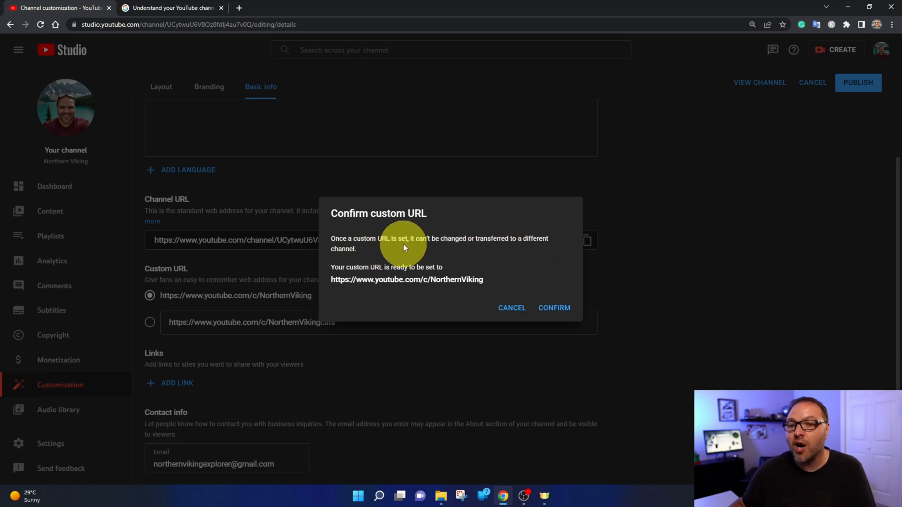
mouse_move(505, 253)
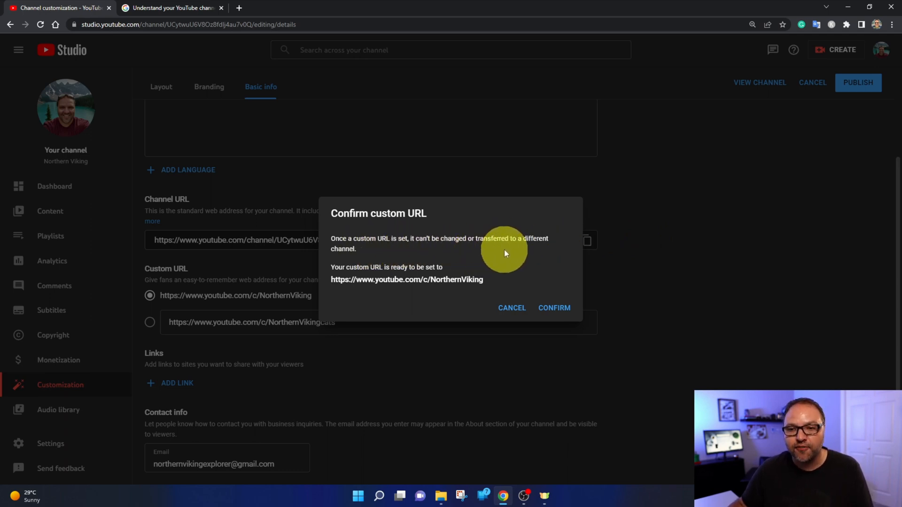
mouse_move(516, 258)
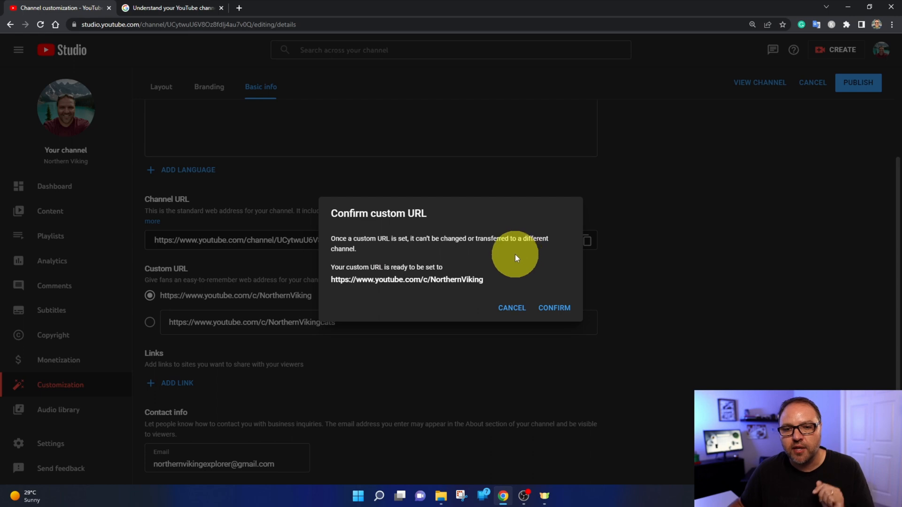
mouse_move(374, 280)
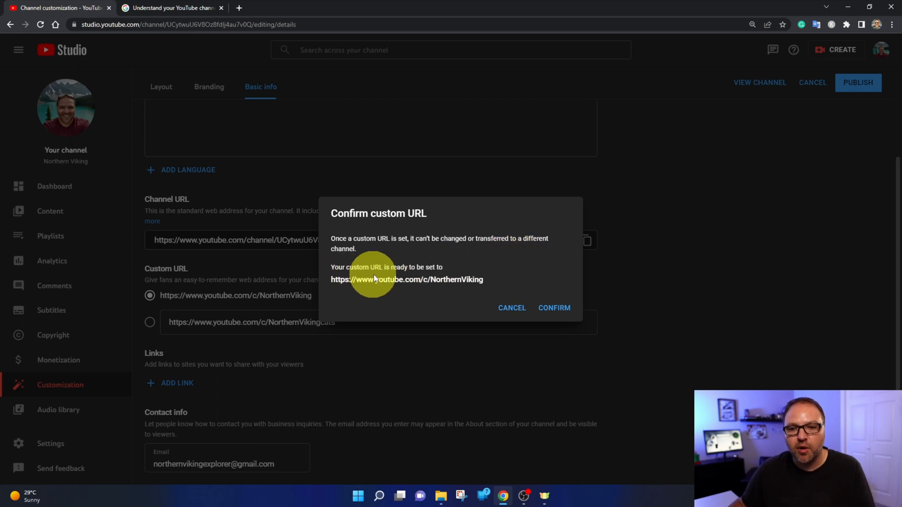
mouse_move(399, 299)
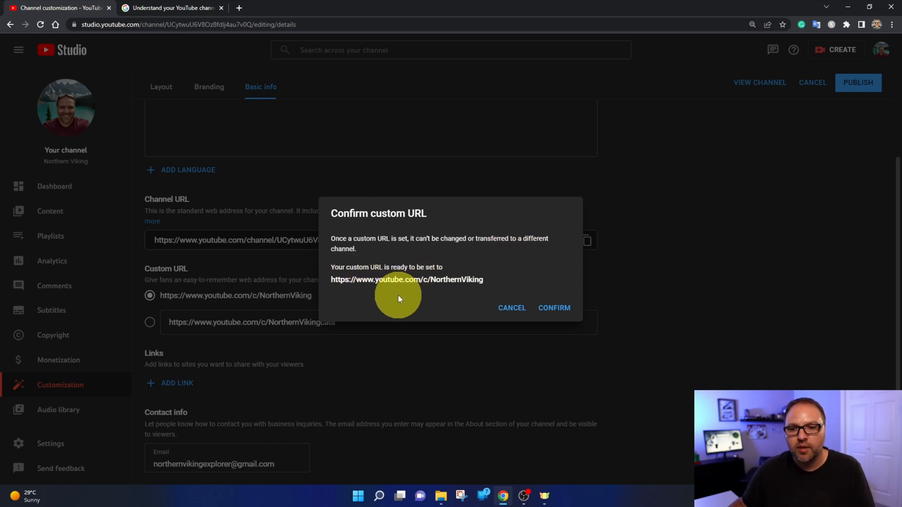
mouse_move(452, 315)
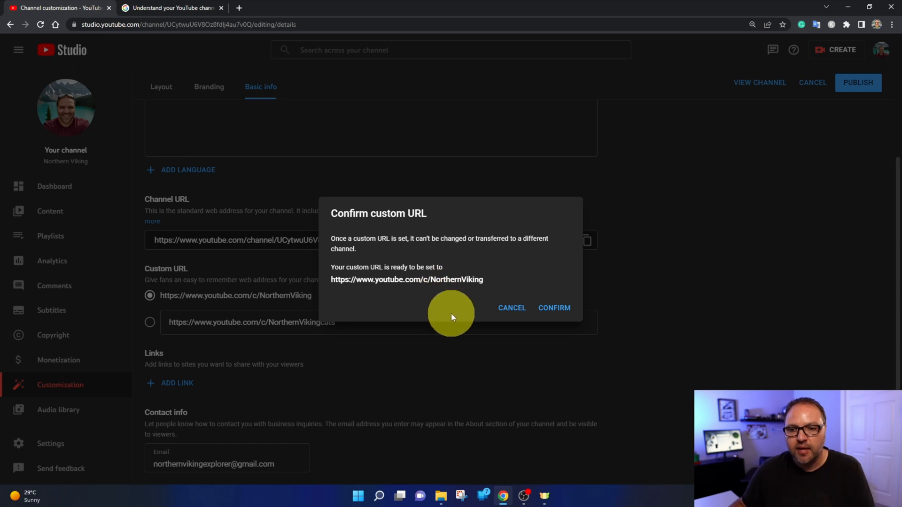
mouse_move(554, 308)
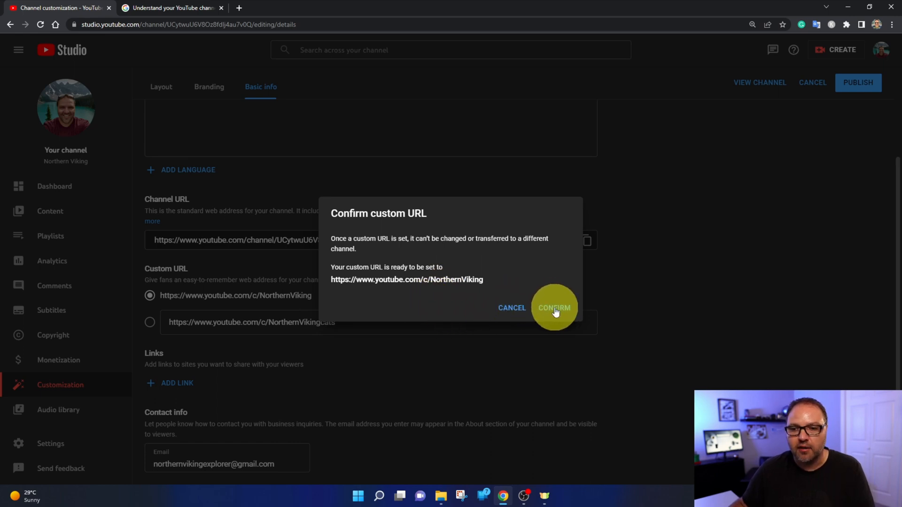
click(555, 309)
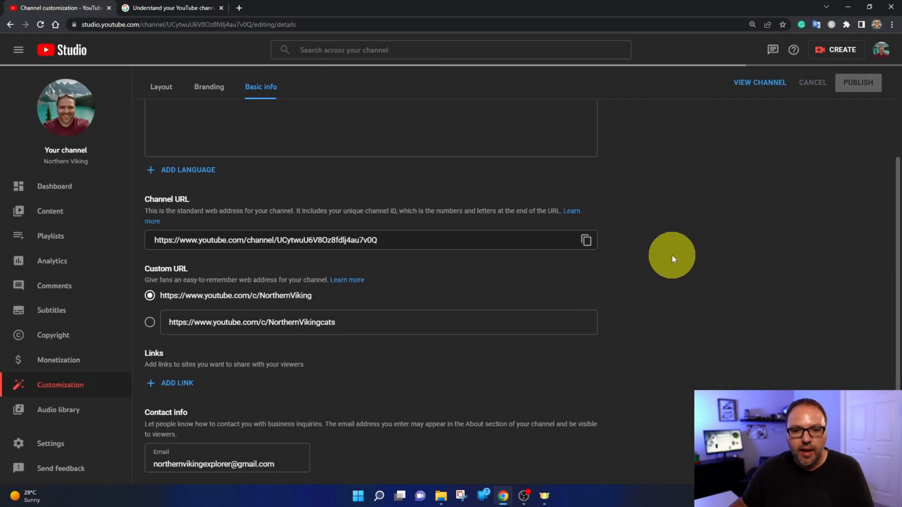
Step: Copy the published youtube.com/c/NorthernViking link to the clipboard
click(858, 82)
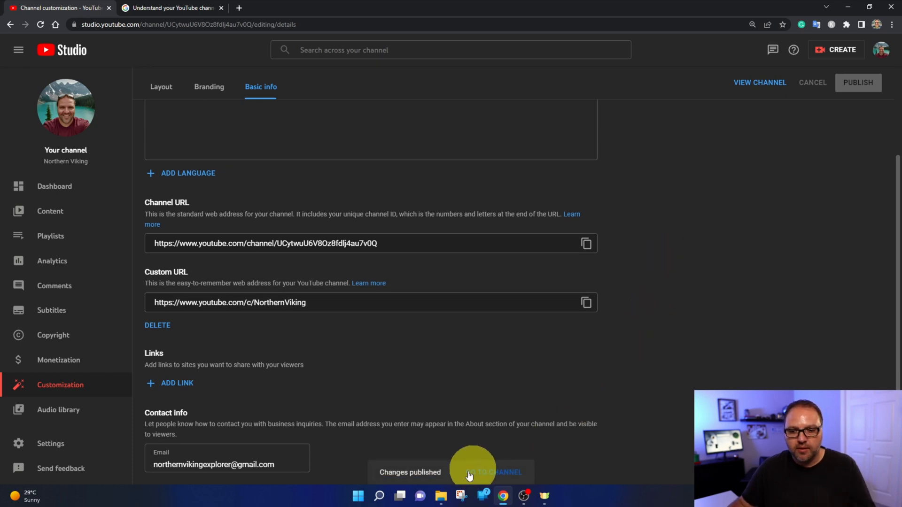
mouse_move(273, 353)
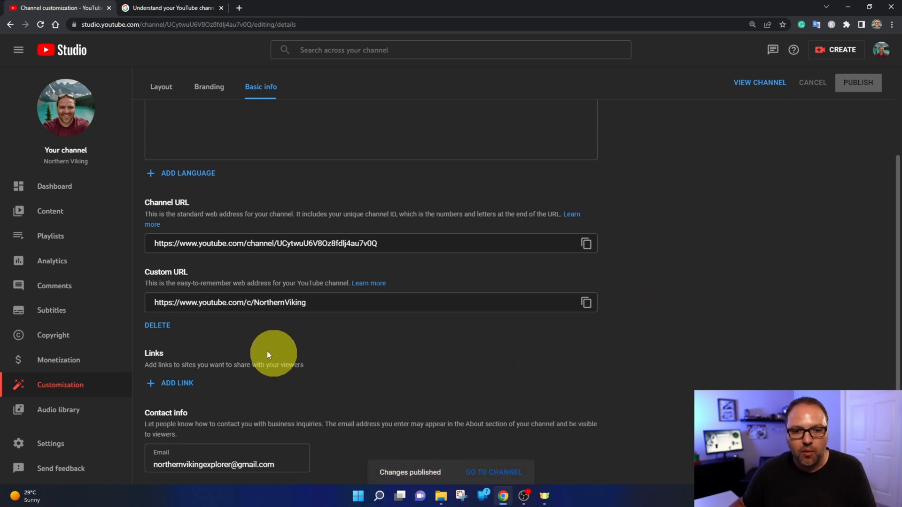
mouse_move(354, 327)
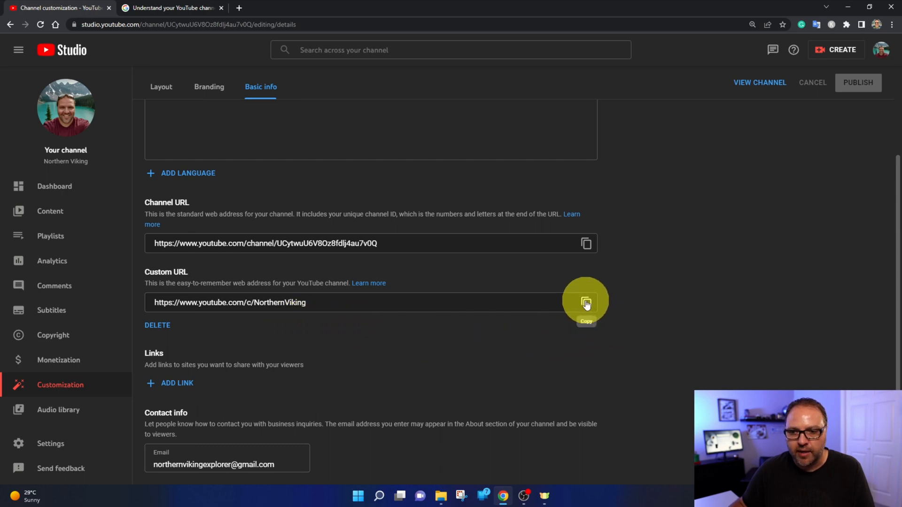
click(586, 302)
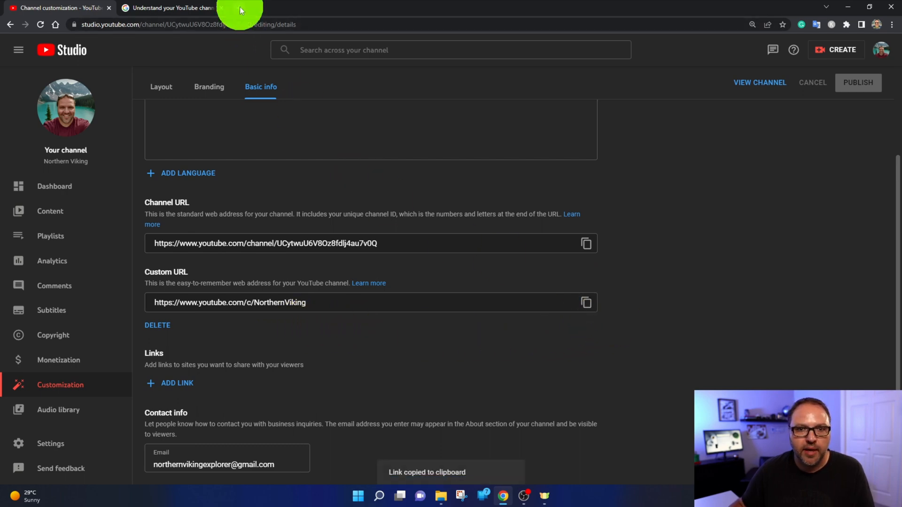
Step: Open youtube.com/c/NorthernViking in a new tab to load the channel page
click(256, 8)
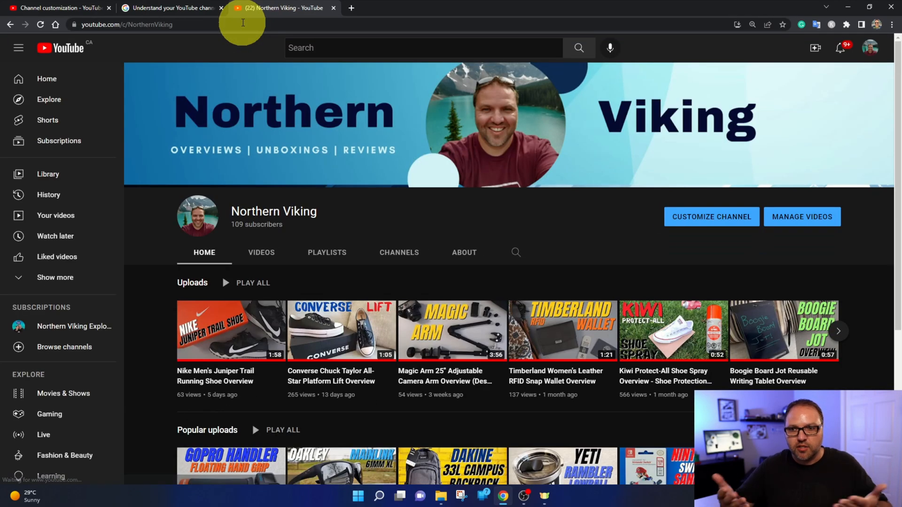
mouse_move(261, 55)
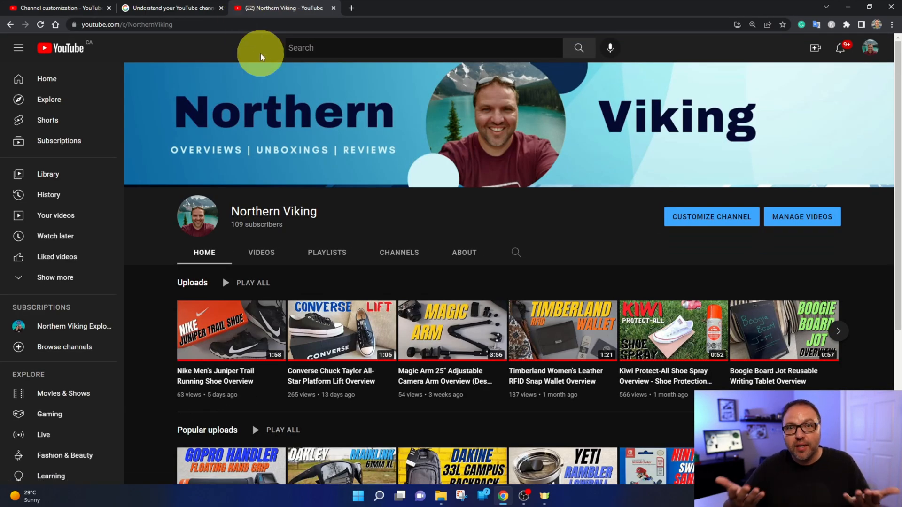